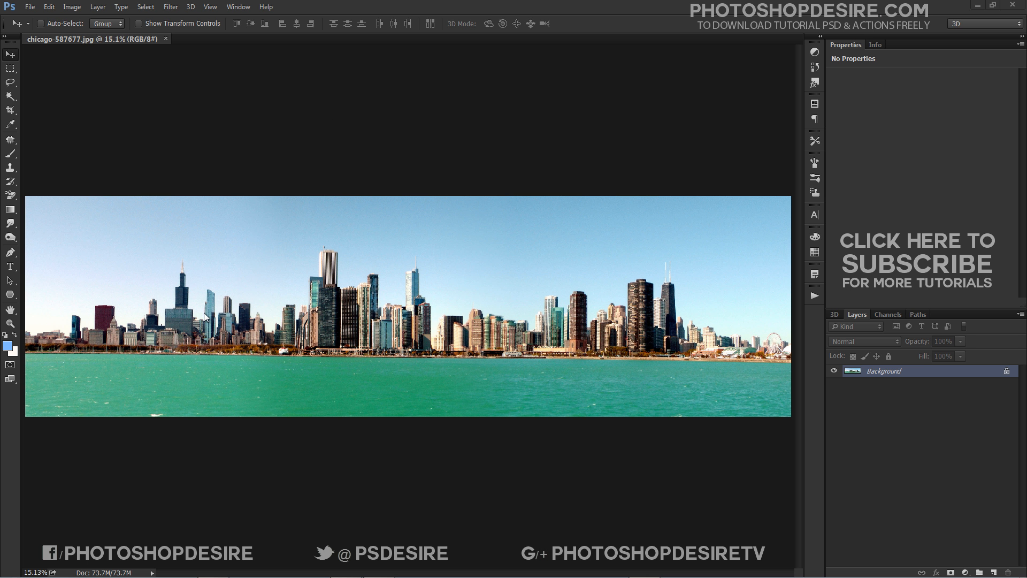
pyautogui.moveTo(41, 365)
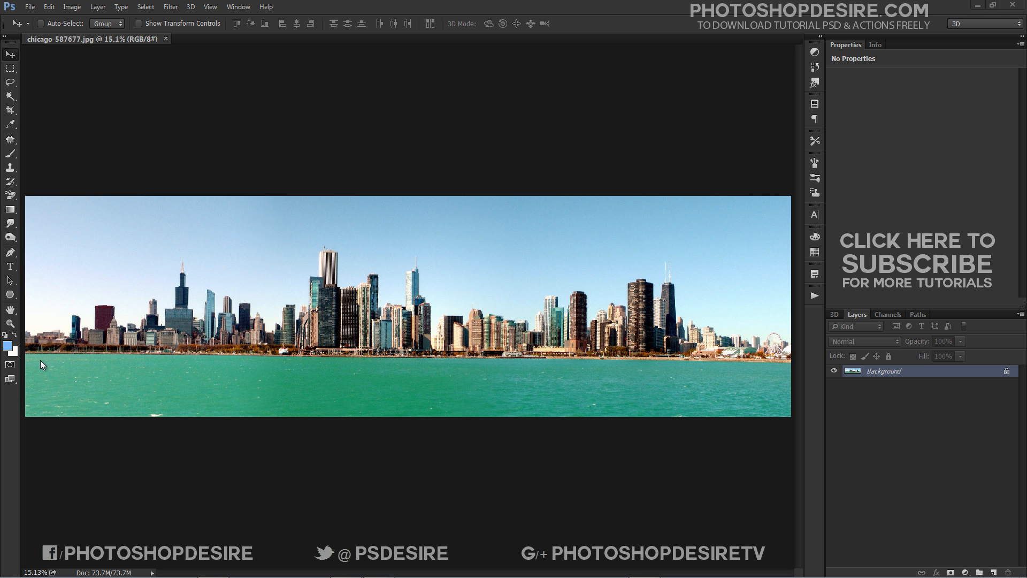
pyautogui.moveTo(206, 269)
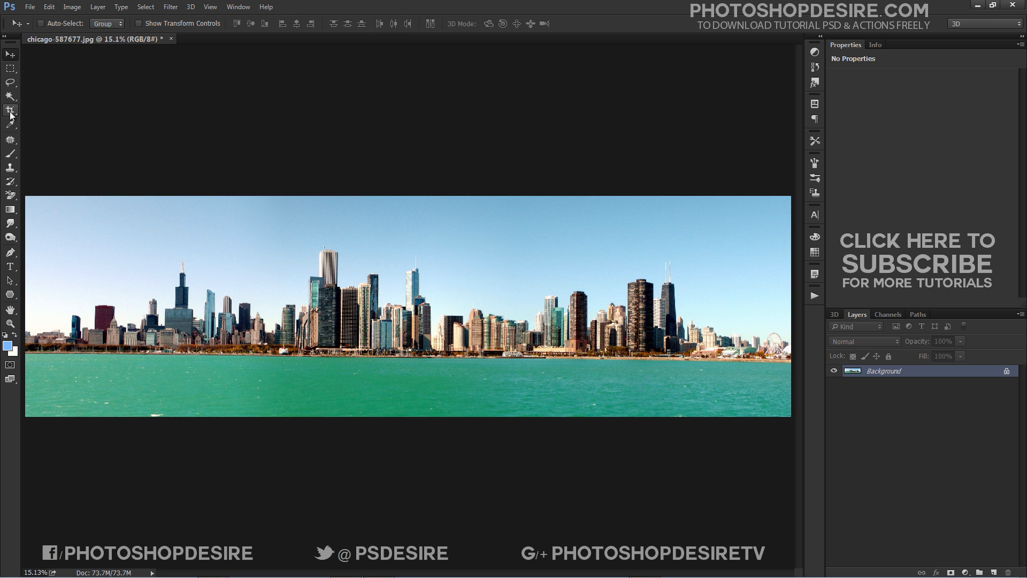
# Crop a thin strip off the panorama's edges with the Crop tool
pyautogui.click(10, 110)
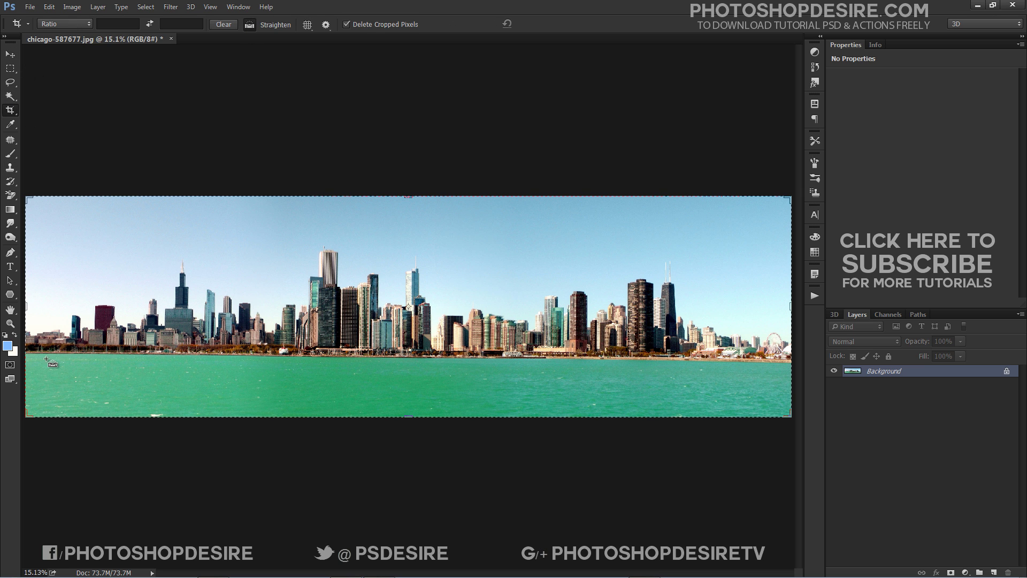
pyautogui.moveTo(32, 359)
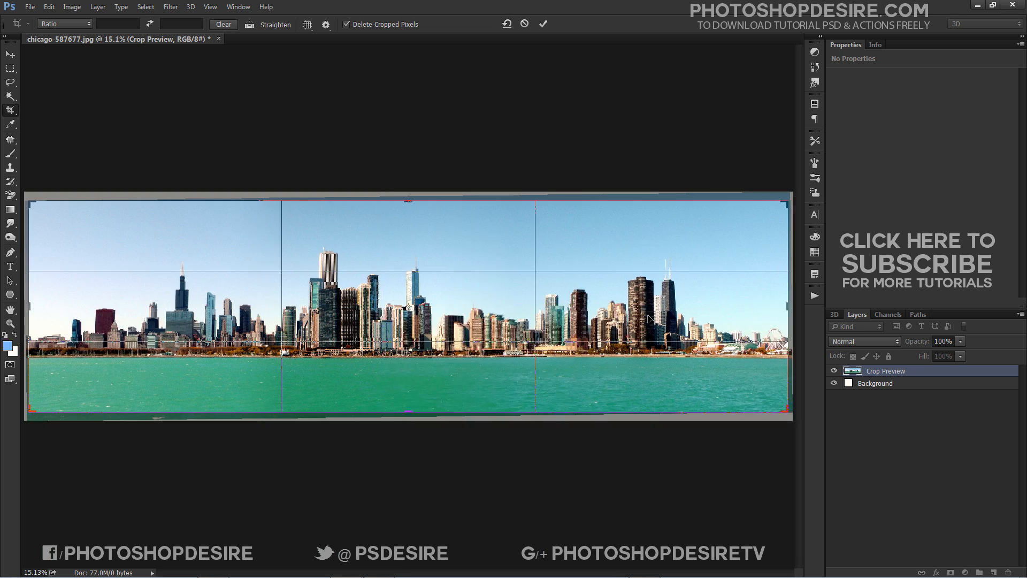
pyautogui.click(543, 24)
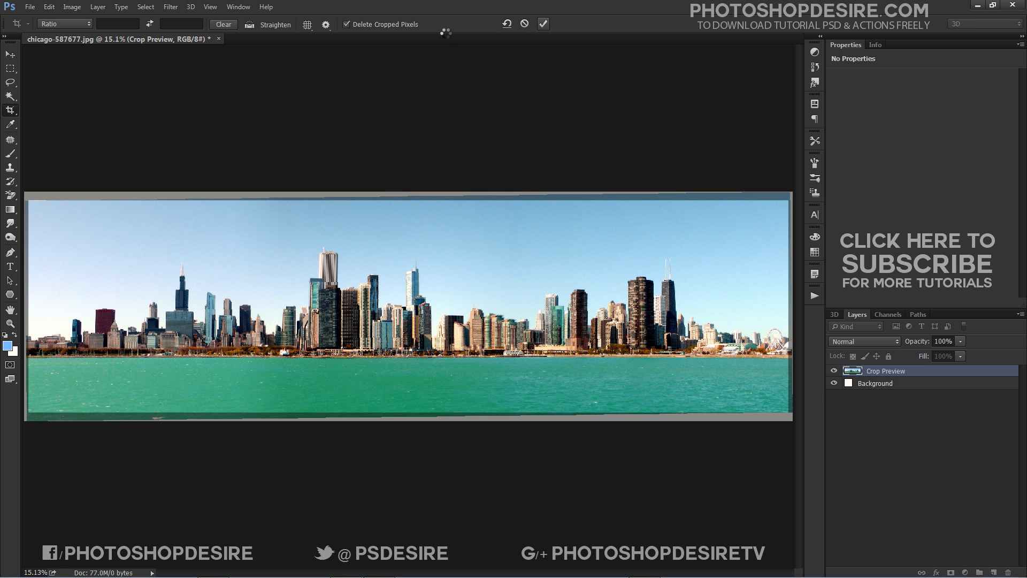
pyautogui.click(543, 24)
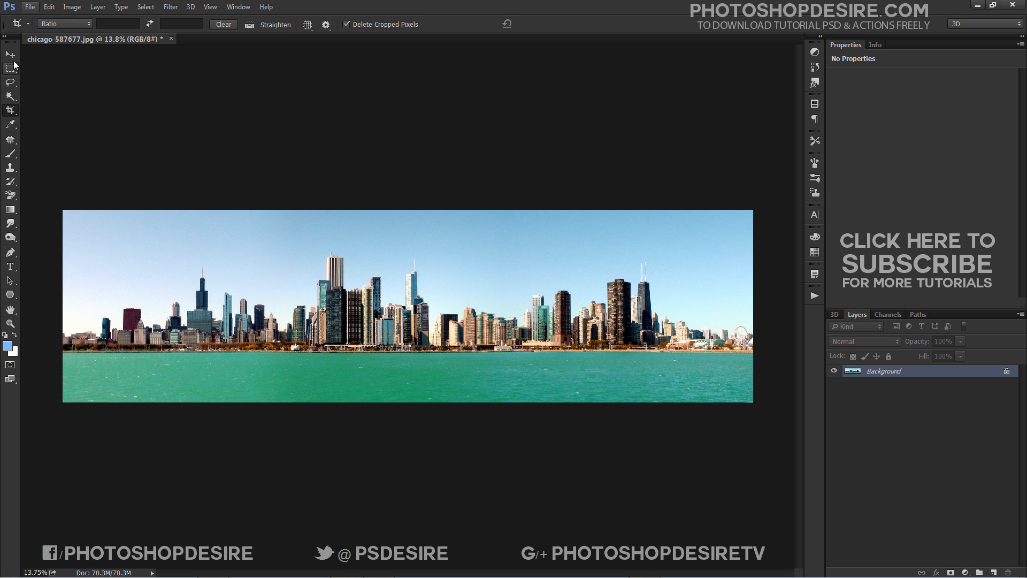
pyautogui.click(10, 53)
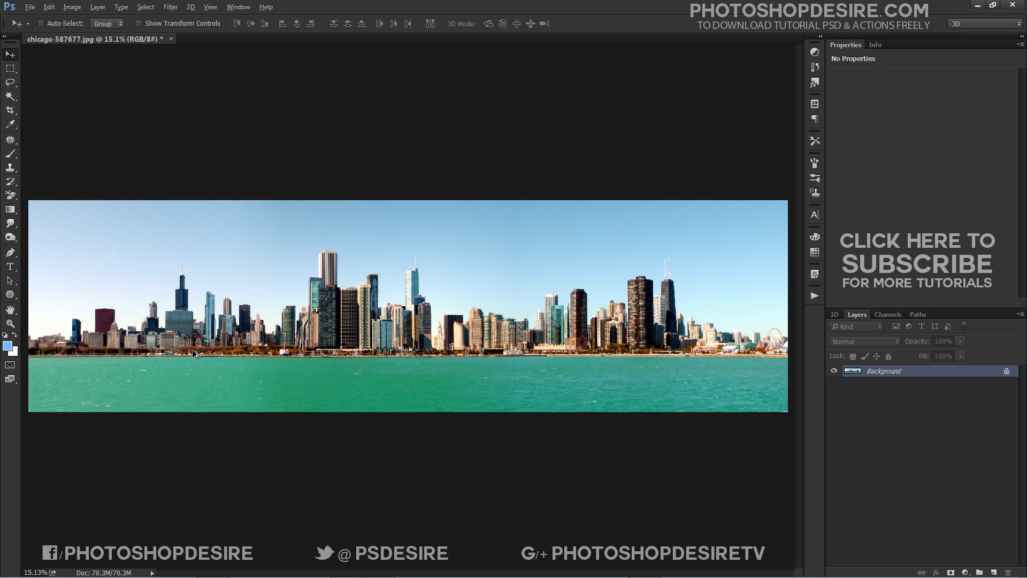
pyautogui.moveTo(59, 386)
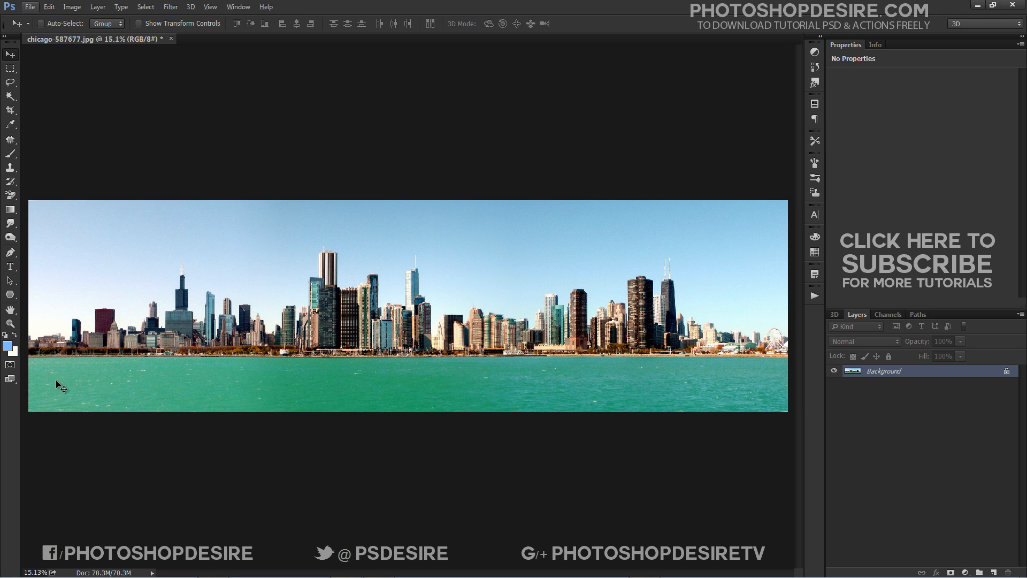
pyautogui.moveTo(48, 269)
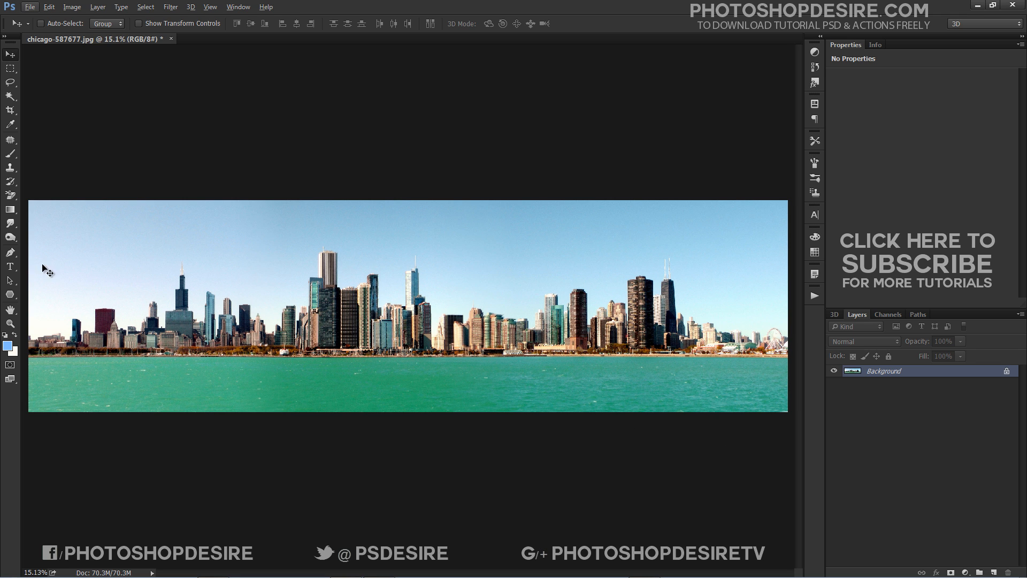
pyautogui.moveTo(873, 385)
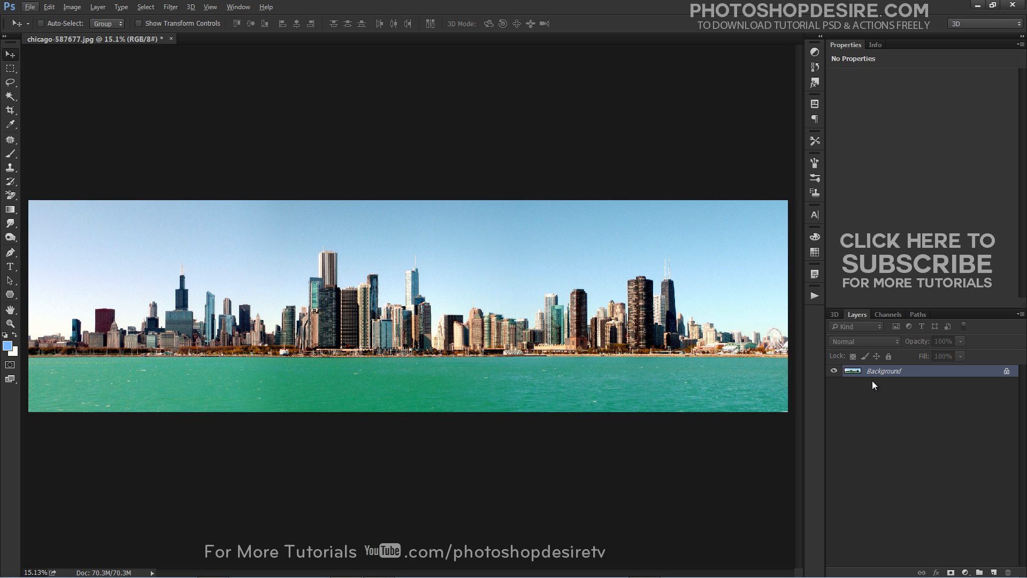
# Duplicate the Background layer, flip the copy horizontally, and add a layer mask
pyautogui.rightClick(882, 371)
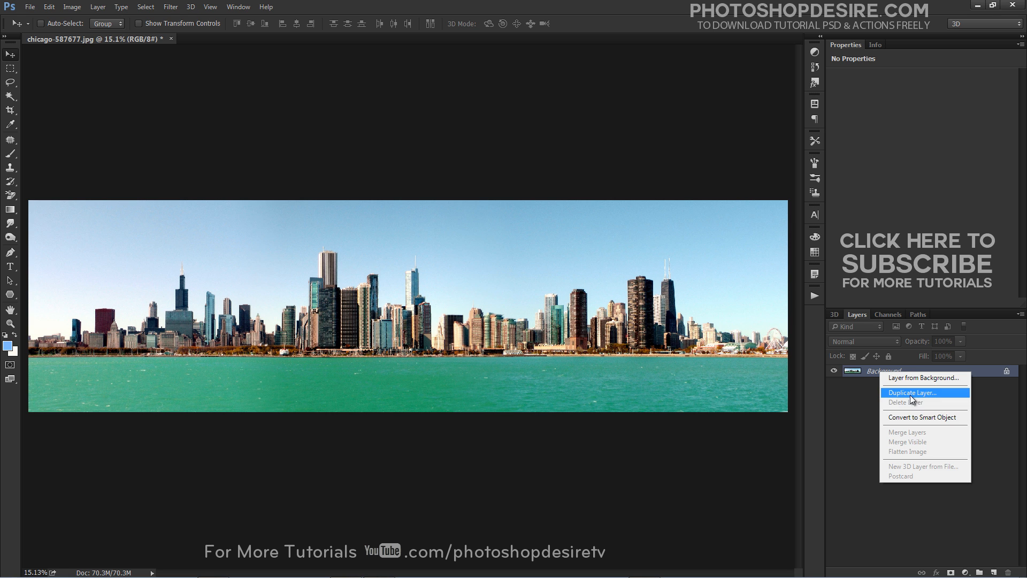
pyautogui.click(913, 392)
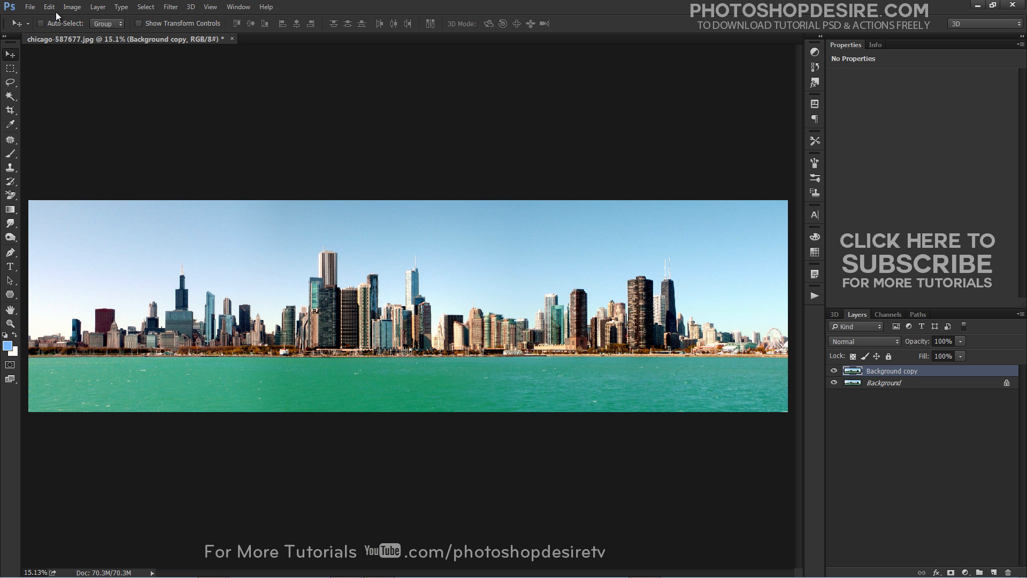
pyautogui.click(48, 6)
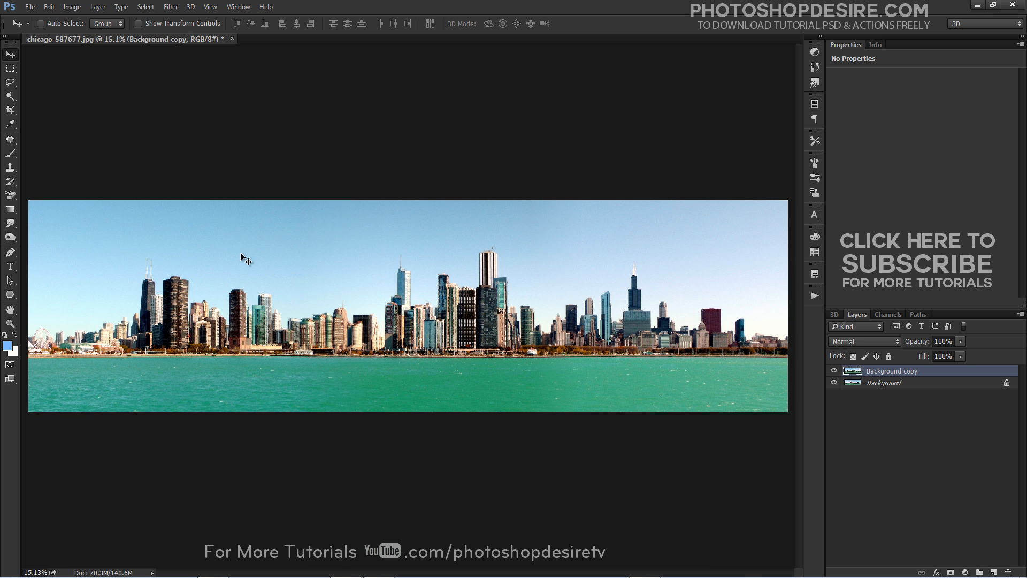
pyautogui.click(967, 555)
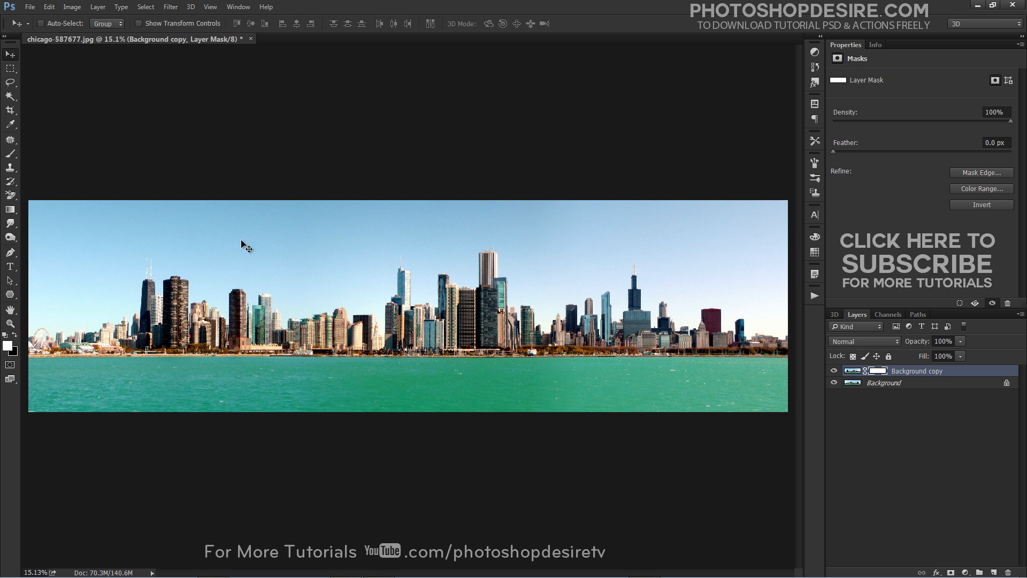
pyautogui.moveTo(56, 391)
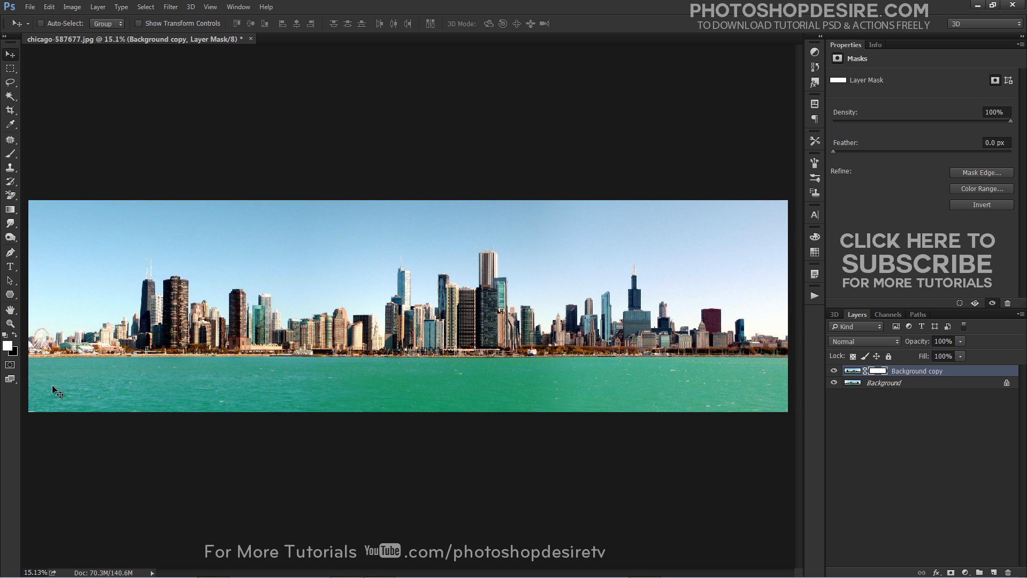
# Paint the Background copy mask with gradient, eraser and brush to blend the sky seam
pyautogui.click(11, 69)
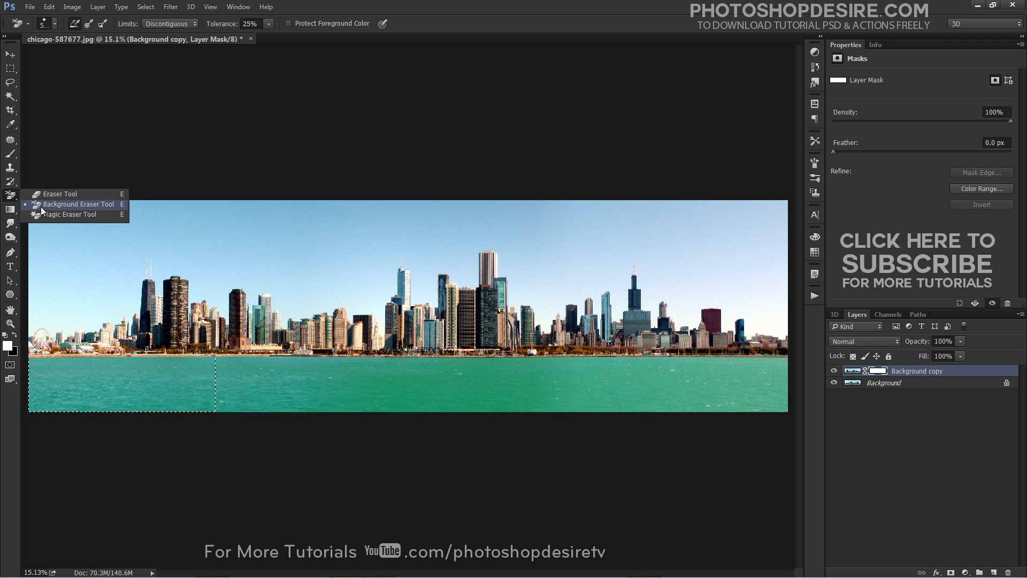
pyautogui.click(10, 210)
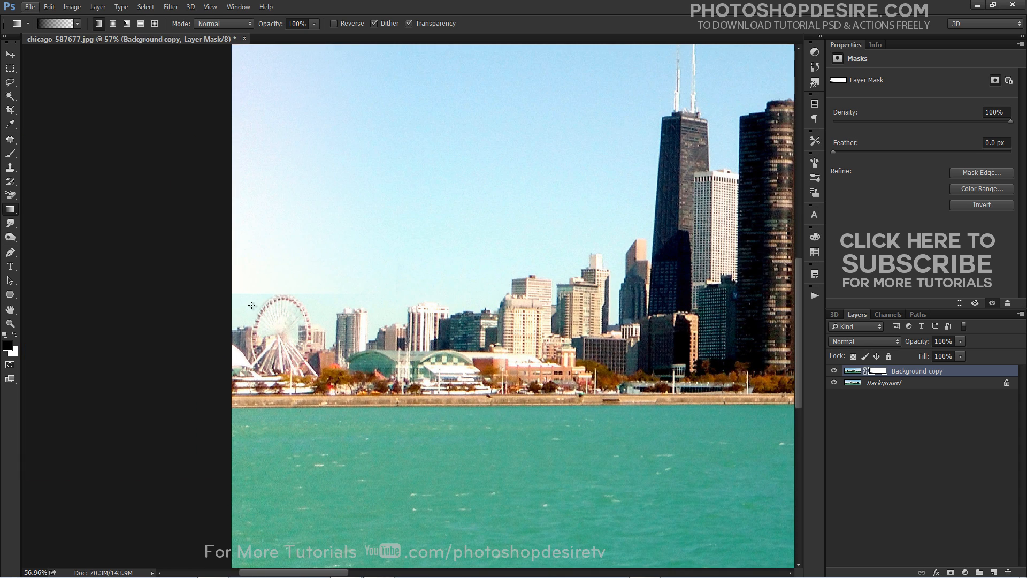
pyautogui.click(10, 154)
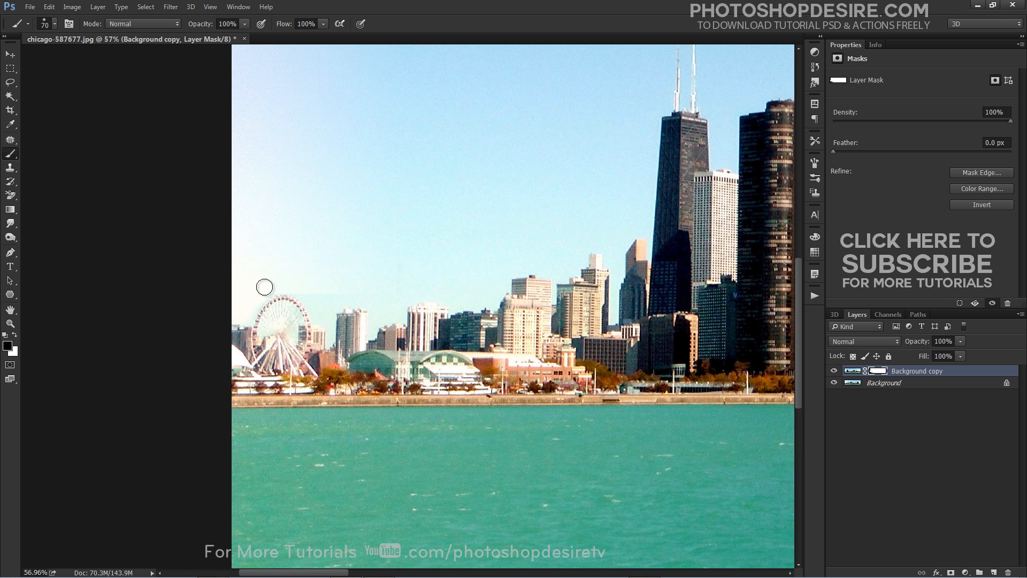
pyautogui.moveTo(239, 217)
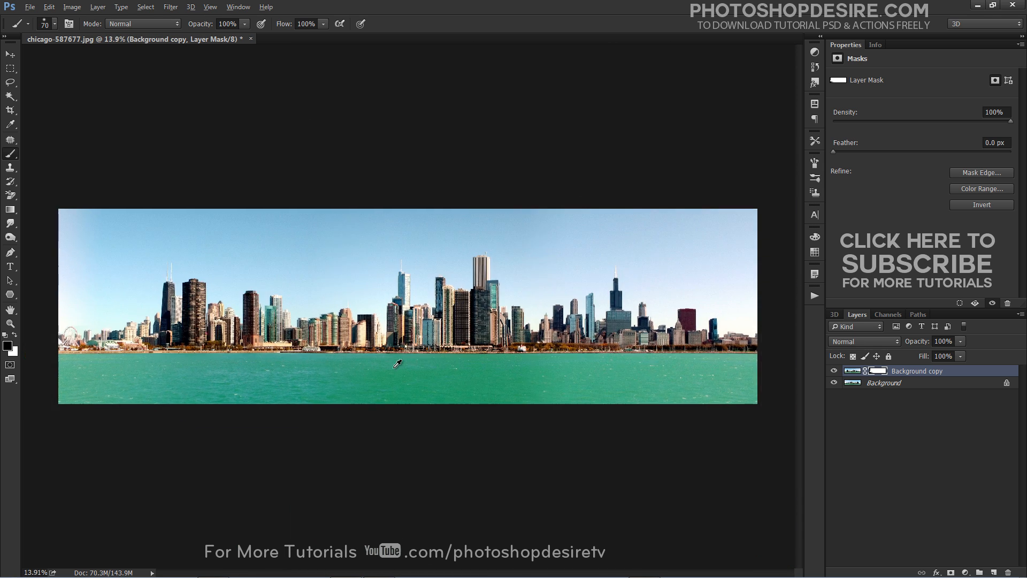
# Flatten the image and resize it to equal width and height
pyautogui.rightClick(883, 382)
pyautogui.write('261')
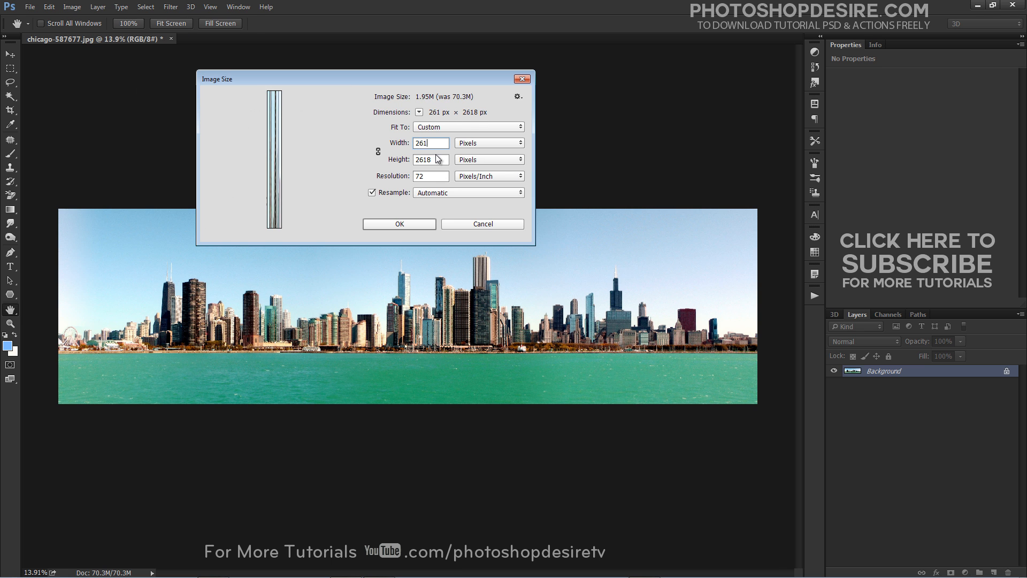
pyautogui.click(397, 224)
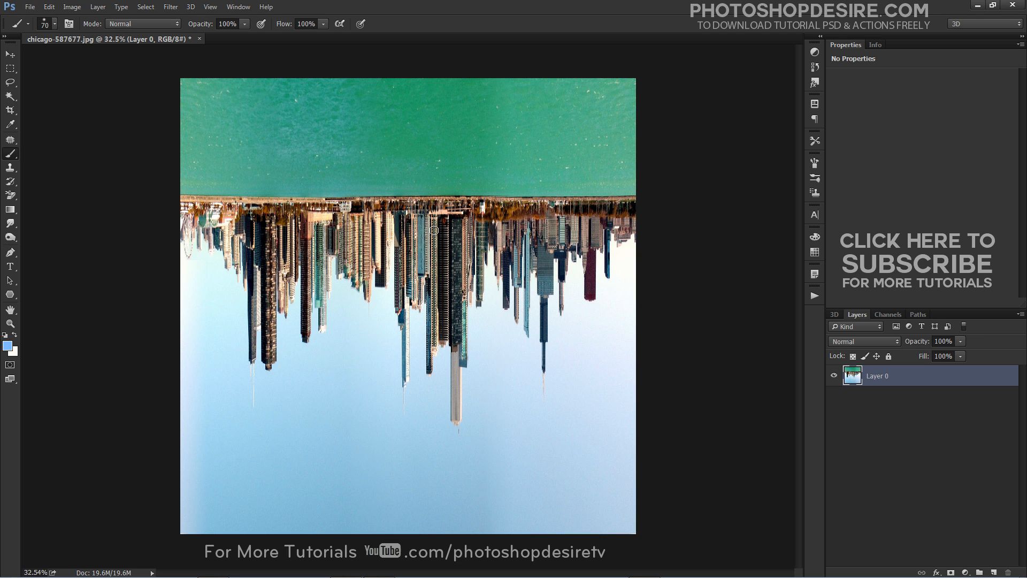
# Apply Polar Coordinates, Rectangular to Polar, with a zoomed-out preview
pyautogui.click(170, 6)
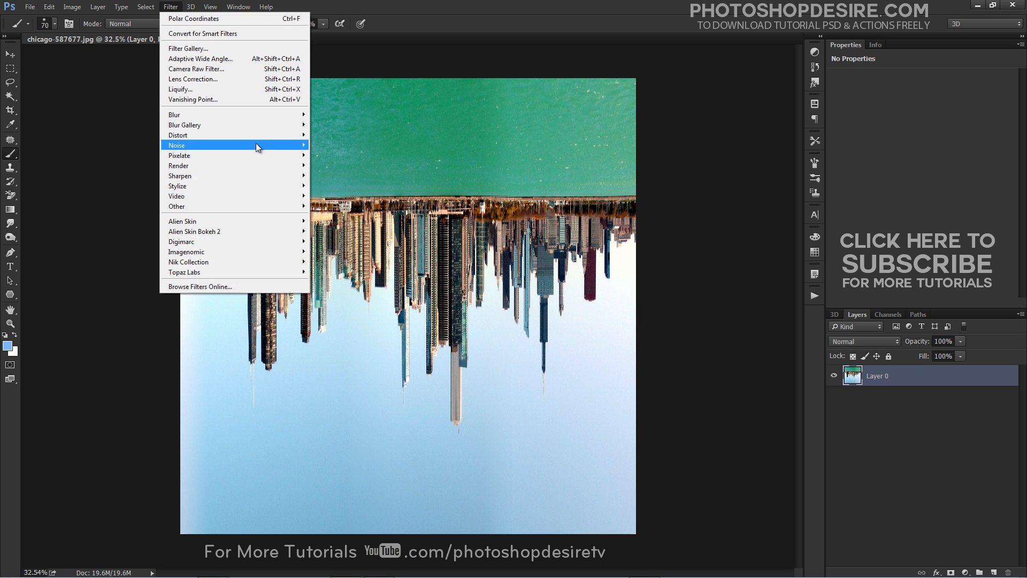
pyautogui.moveTo(178, 135)
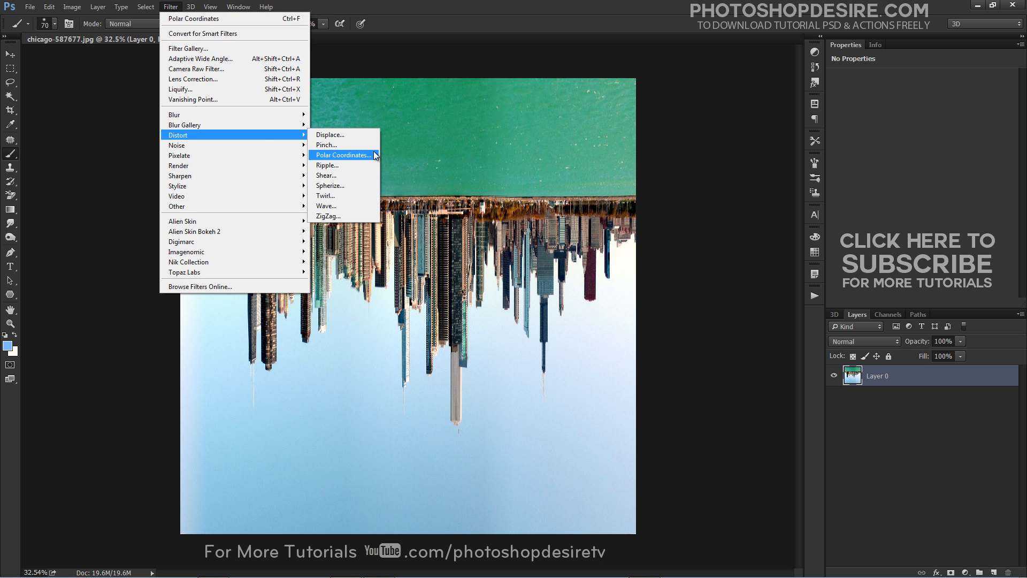
pyautogui.click(342, 154)
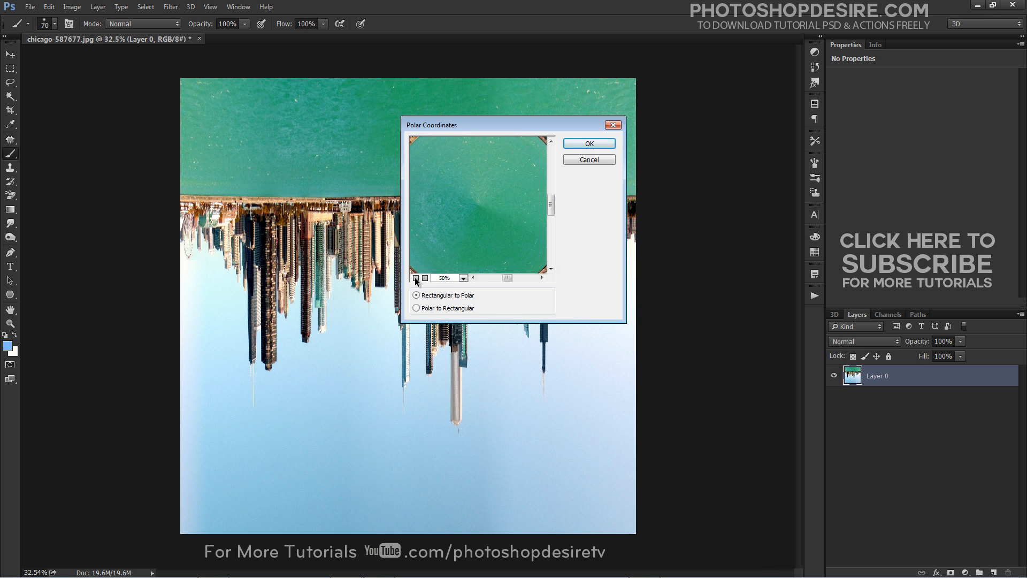
pyautogui.click(417, 281)
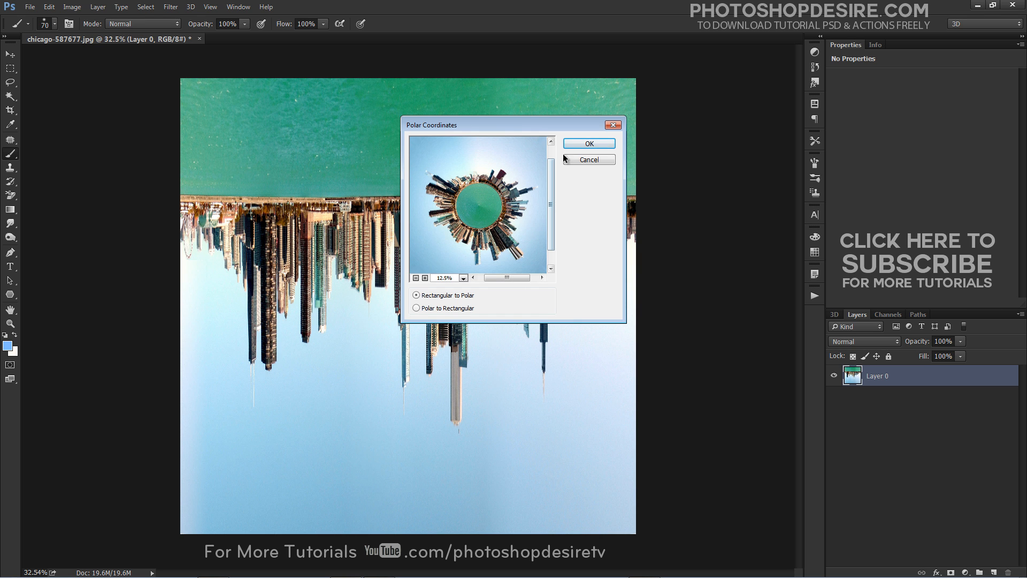
pyautogui.click(587, 143)
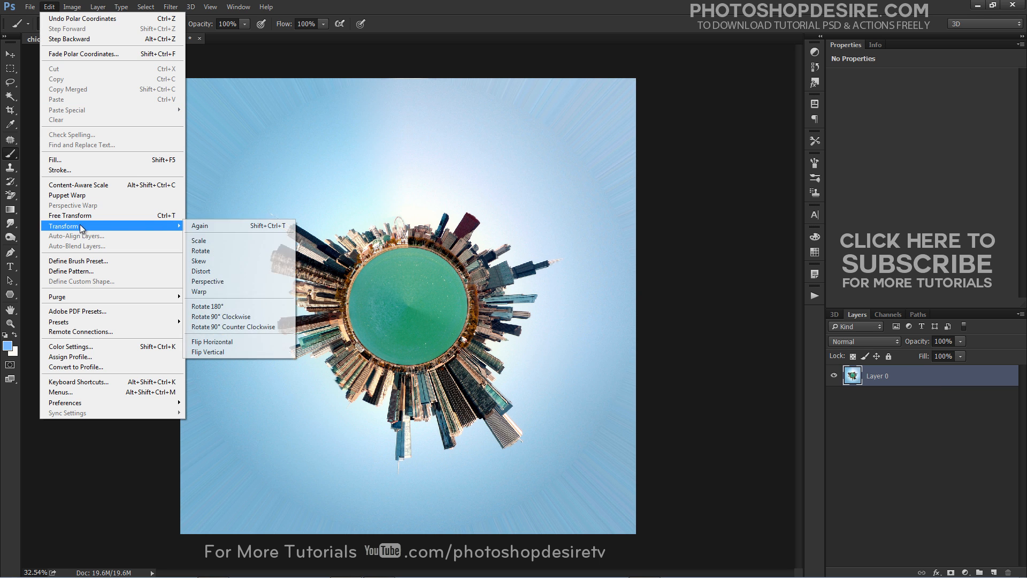
pyautogui.moveTo(225, 309)
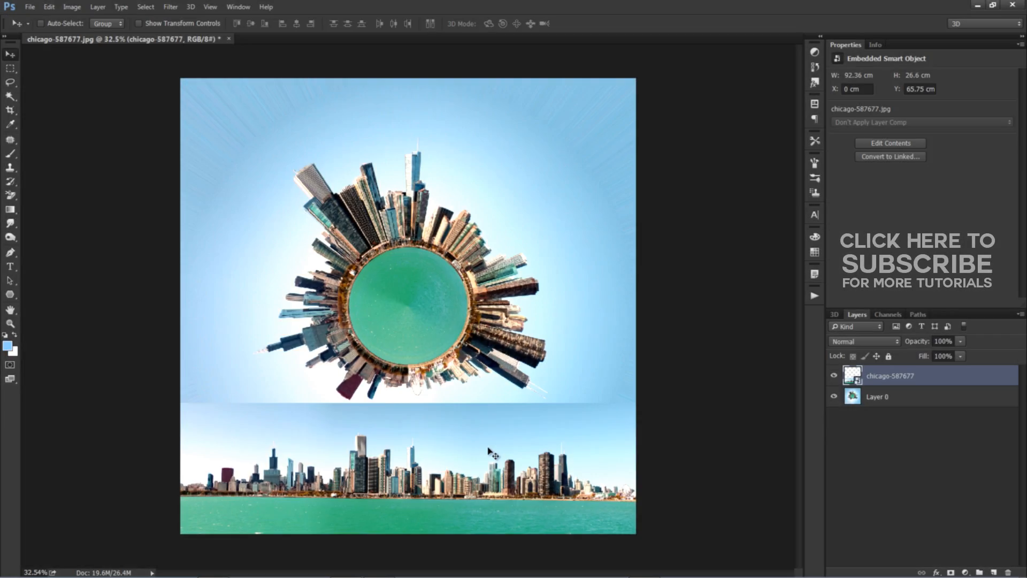
# Toggle the chicago-587677 layer's visibility off, on, then off again
pyautogui.click(835, 375)
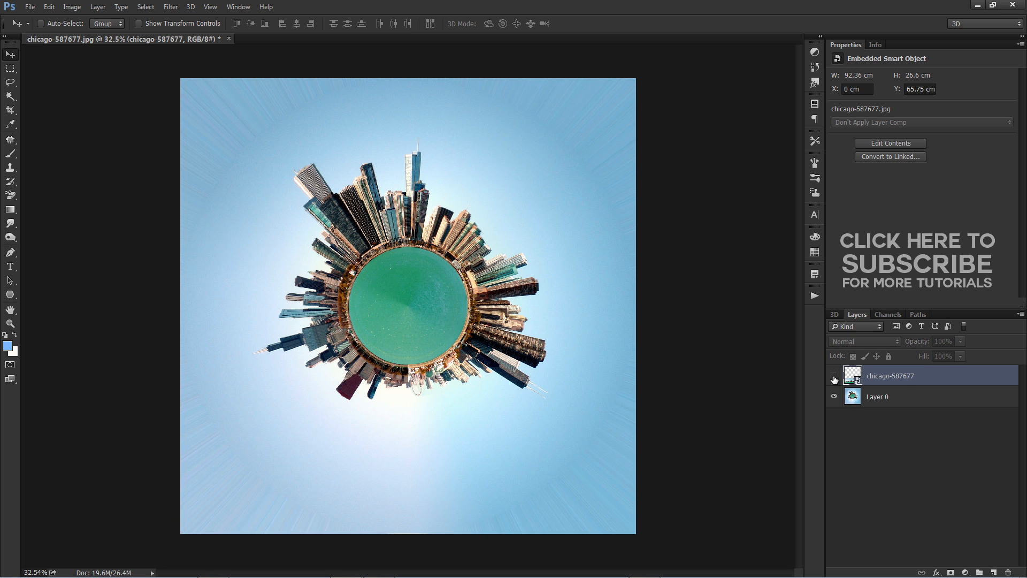
pyautogui.click(835, 380)
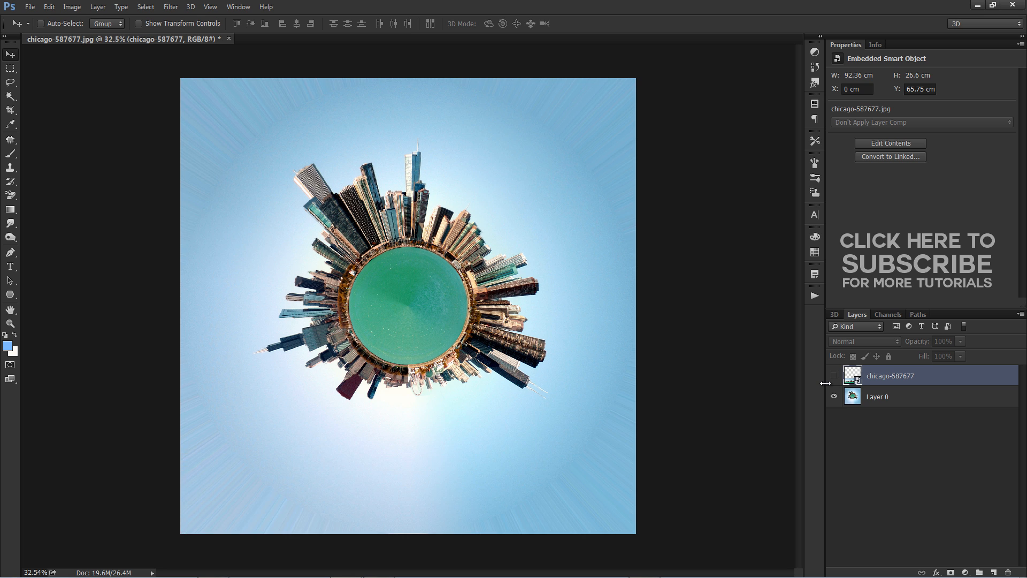
pyautogui.click(834, 379)
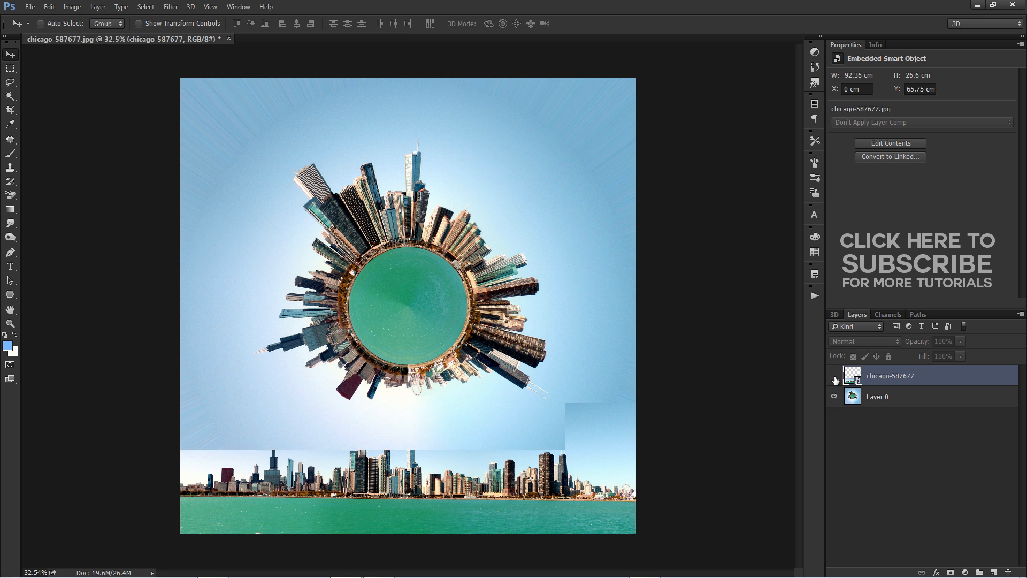
pyautogui.click(834, 380)
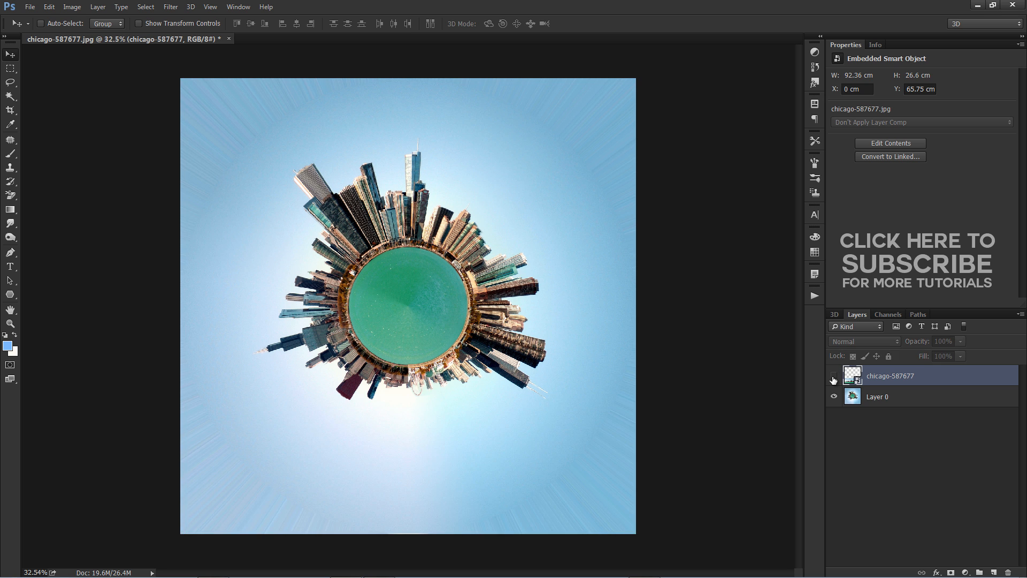
pyautogui.moveTo(834, 379)
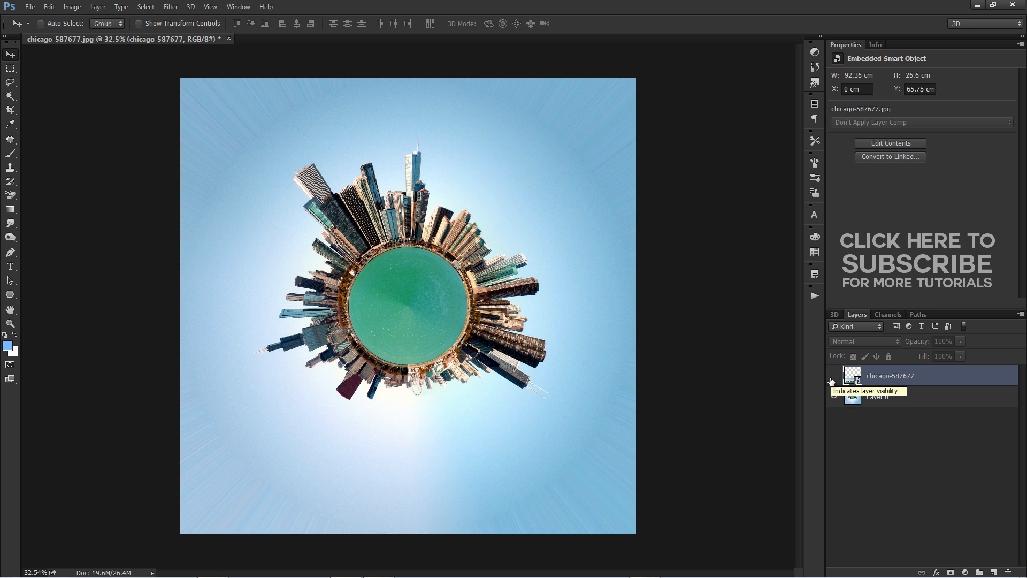